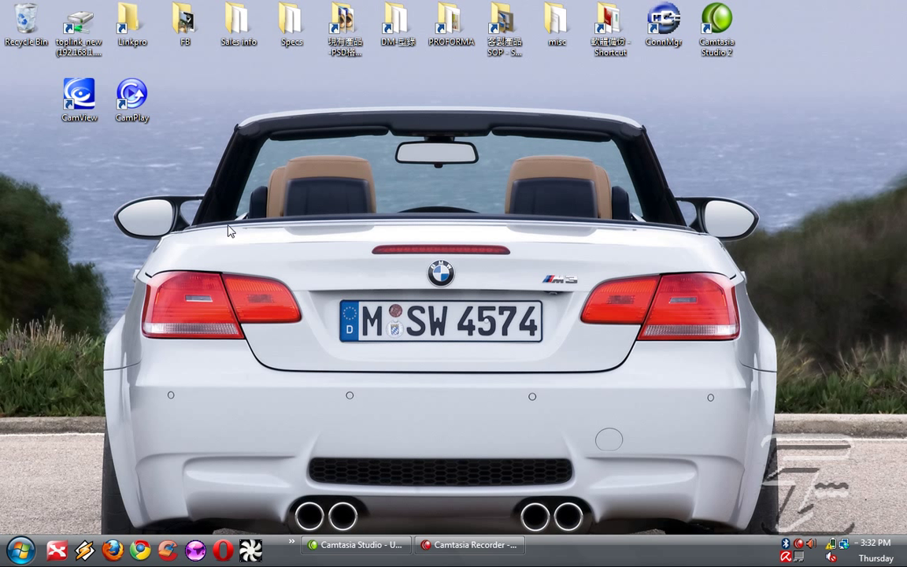
- Start CamView from its desktop shortcut
left_click(78, 94)
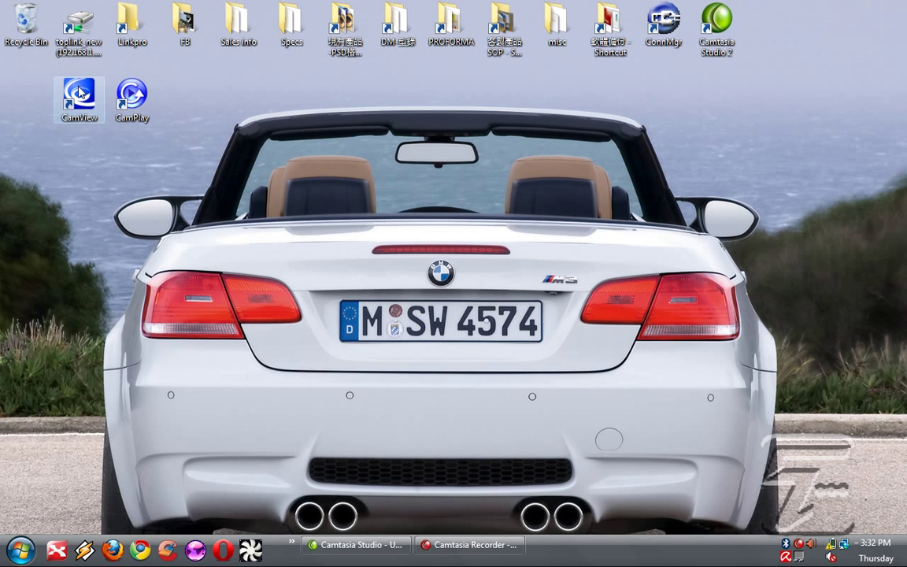
double_click(79, 93)
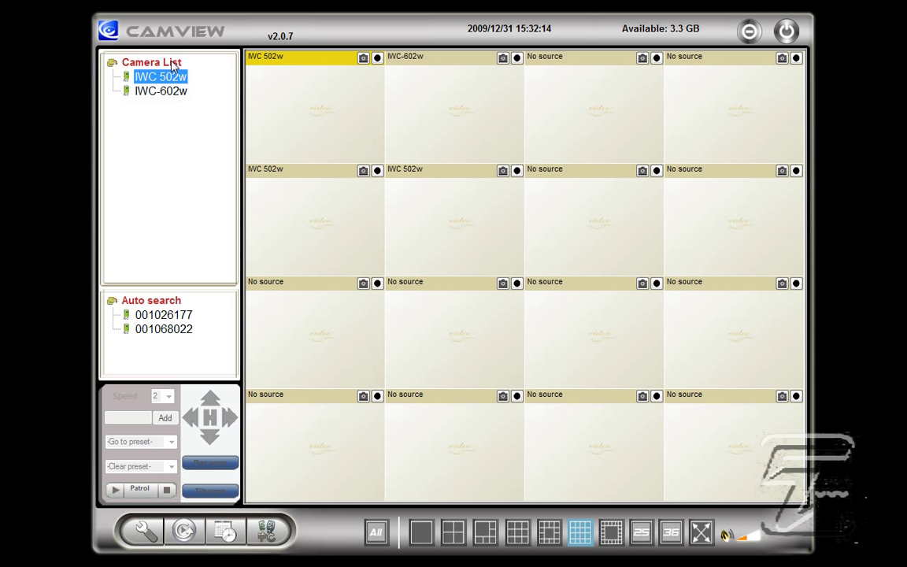
right_click(151, 62)
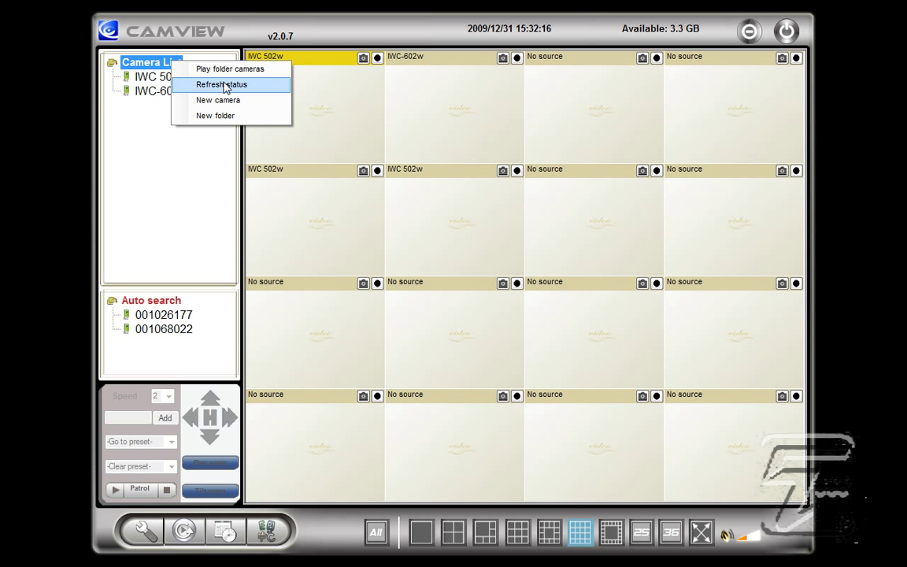
left_click(217, 101)
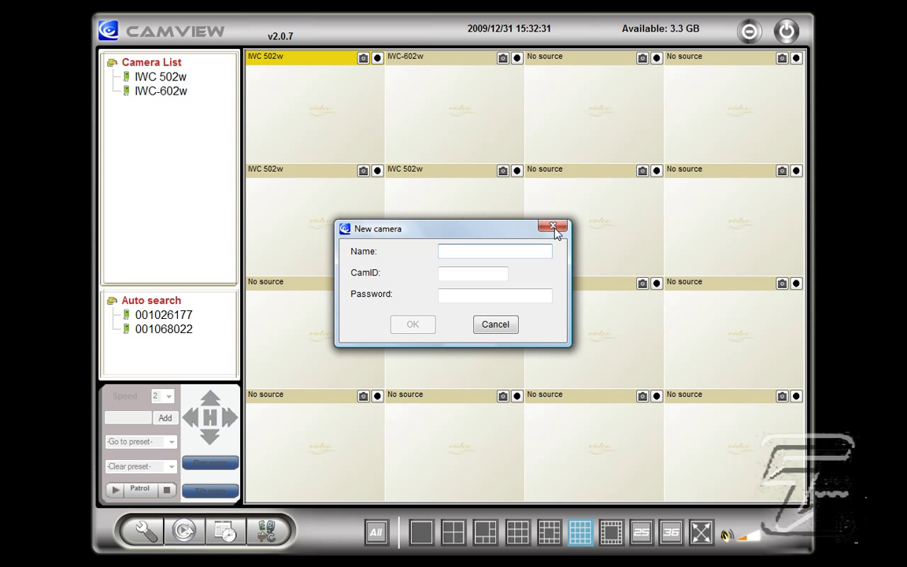
left_click(555, 227)
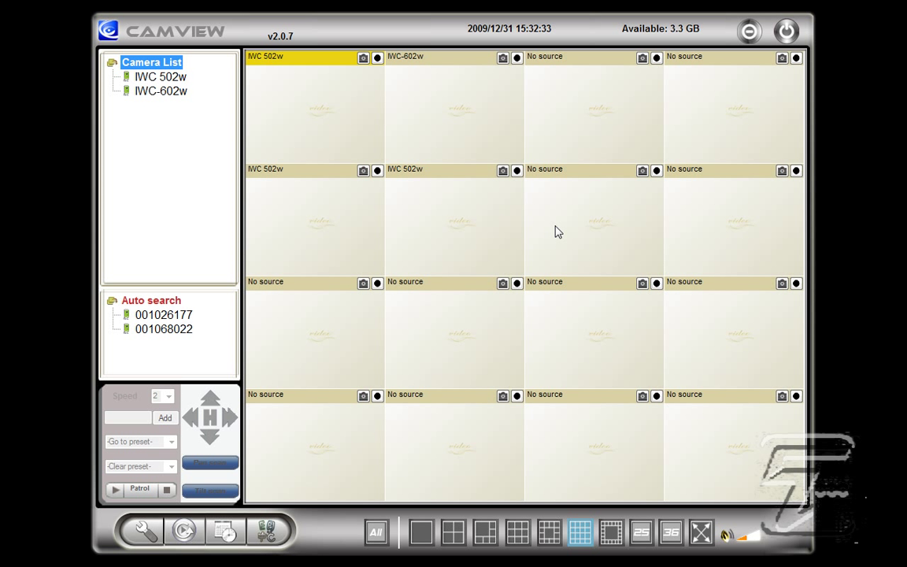
mouse_move(482, 145)
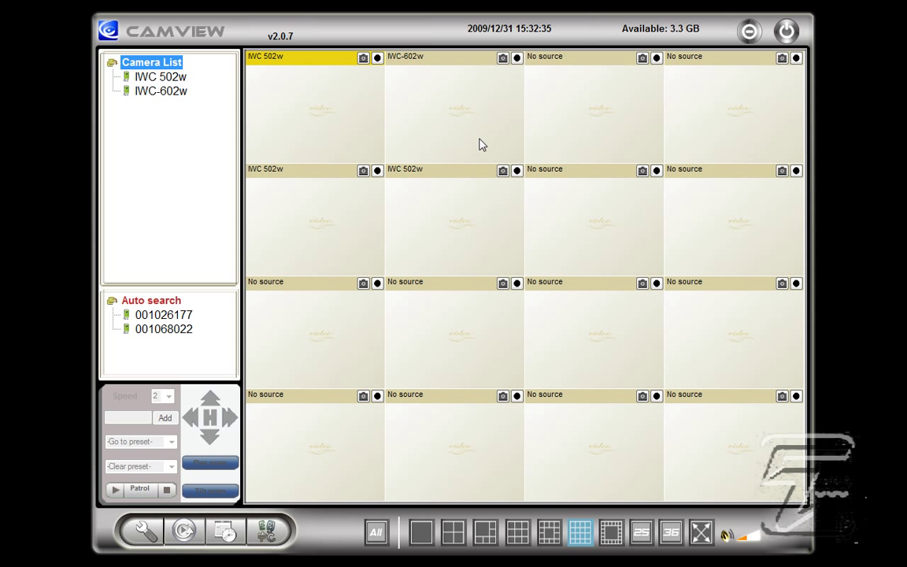
mouse_move(384, 113)
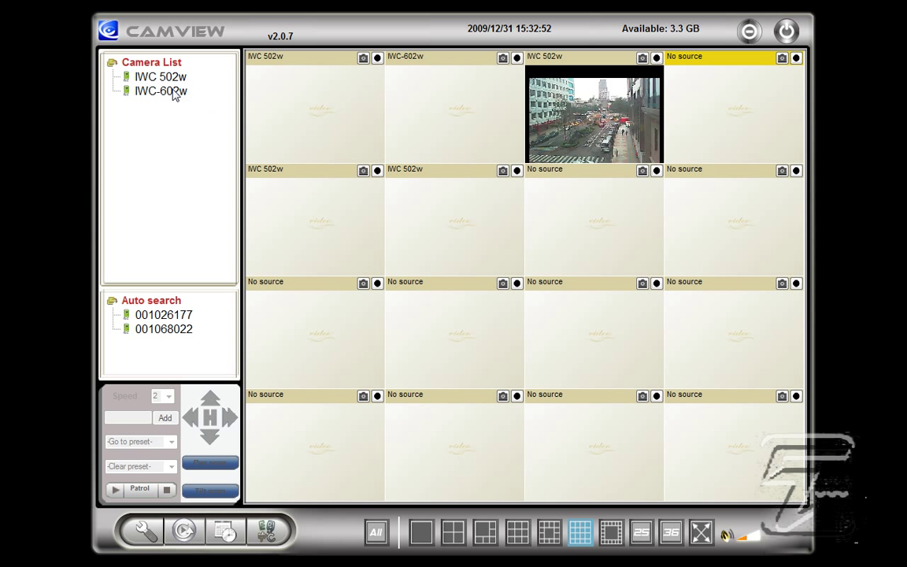
- Start the IWC-602w live feed in the grid alongside IWC-502w
left_click(160, 89)
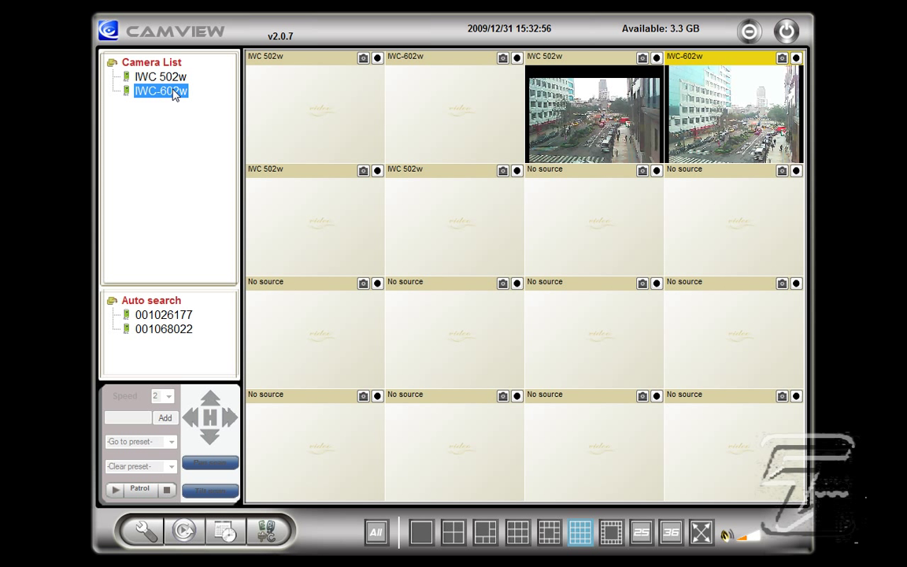
mouse_move(356, 261)
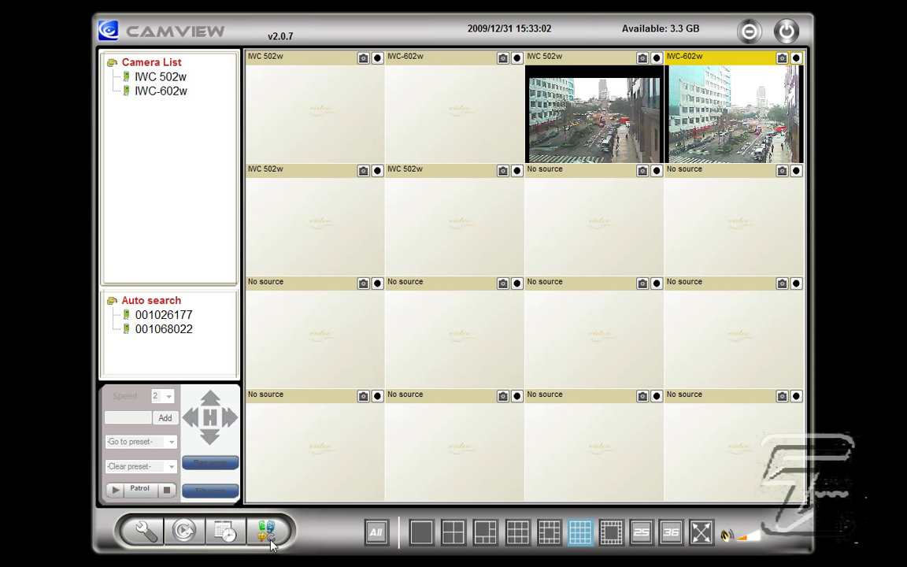
- Bring up the Scheduling dialog from the bottom toolbar for window 1
left_click(269, 532)
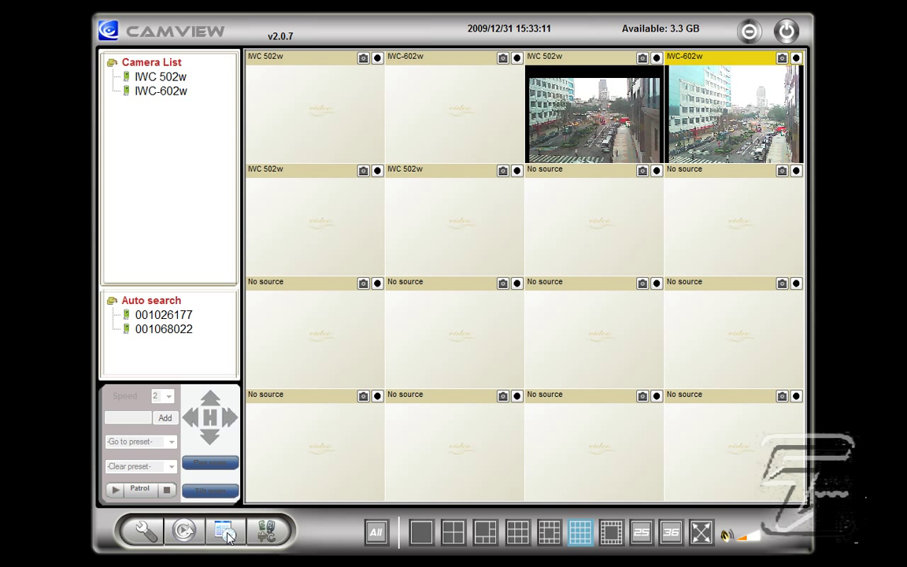
left_click(225, 530)
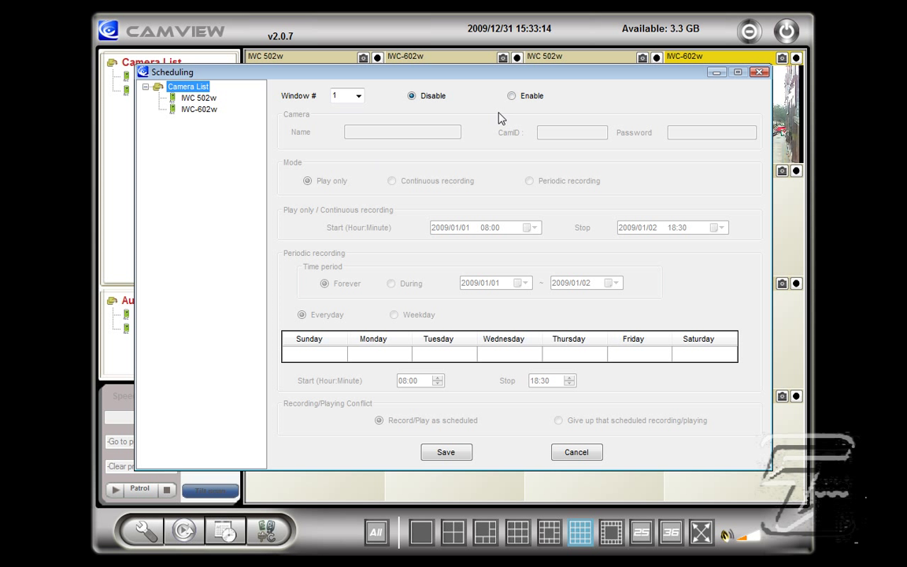
- Enable scheduling for window 1, then cancel the dialog without saving
left_click(512, 96)
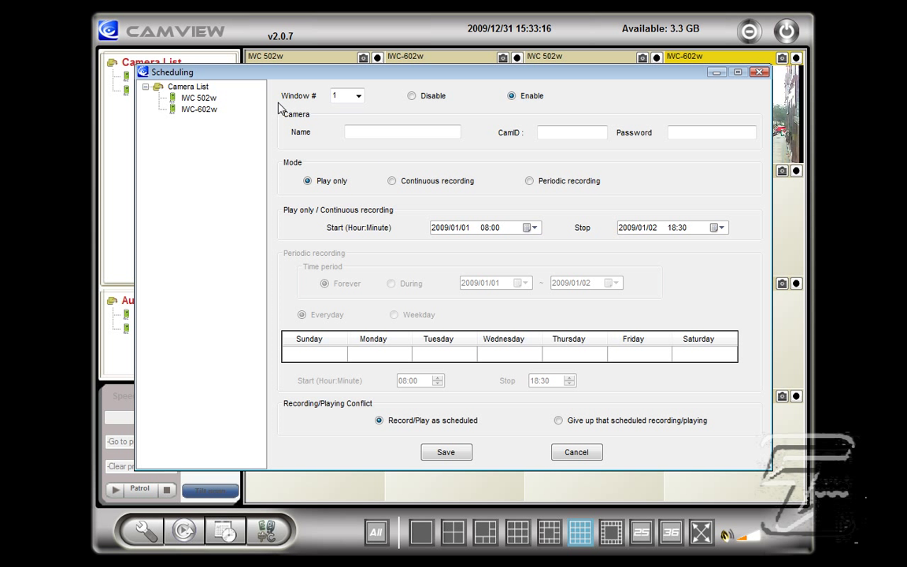
mouse_move(217, 107)
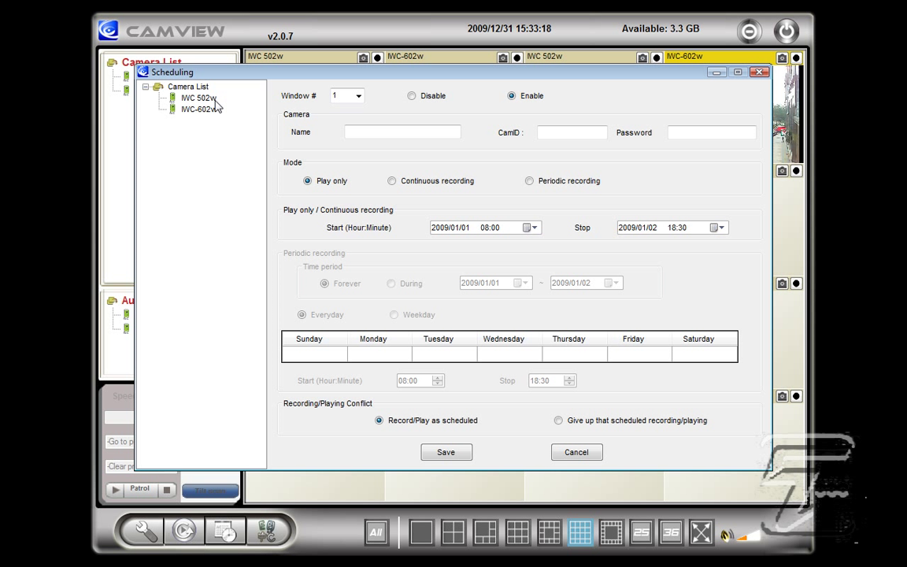
mouse_move(343, 271)
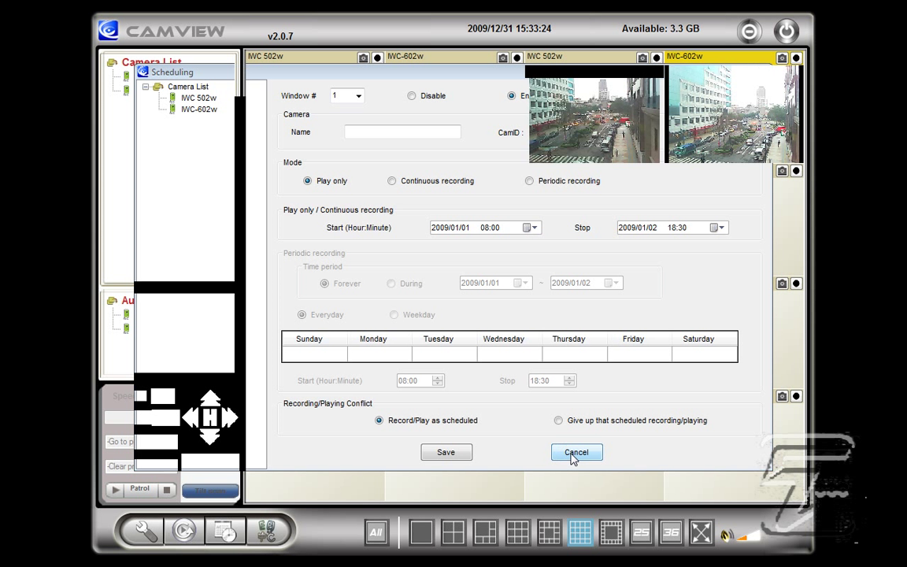
left_click(576, 451)
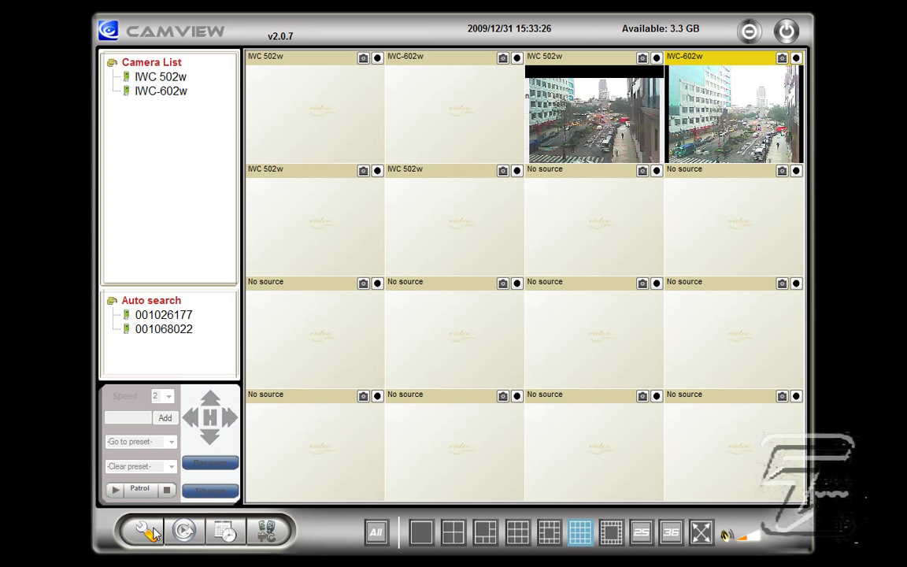
left_click(145, 530)
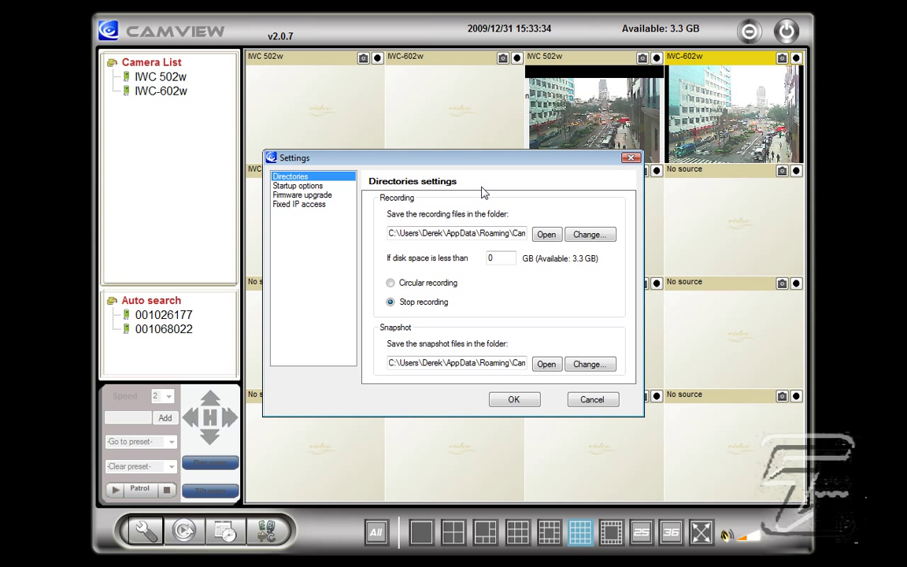
left_click(297, 185)
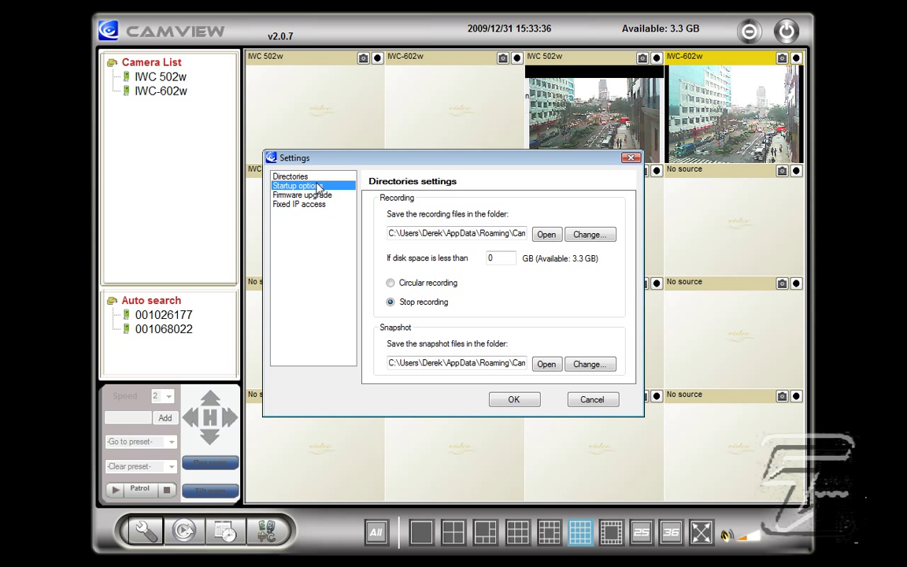
left_click(302, 185)
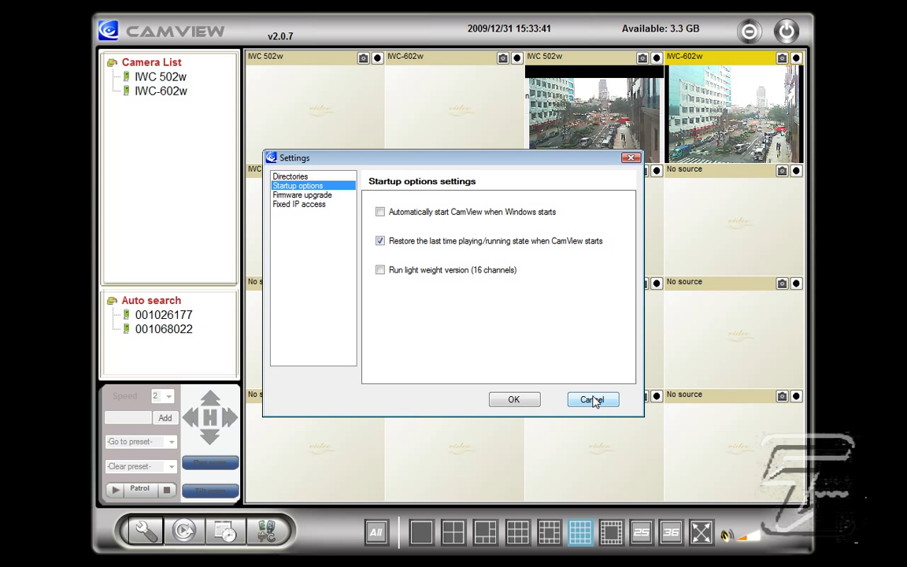
left_click(592, 400)
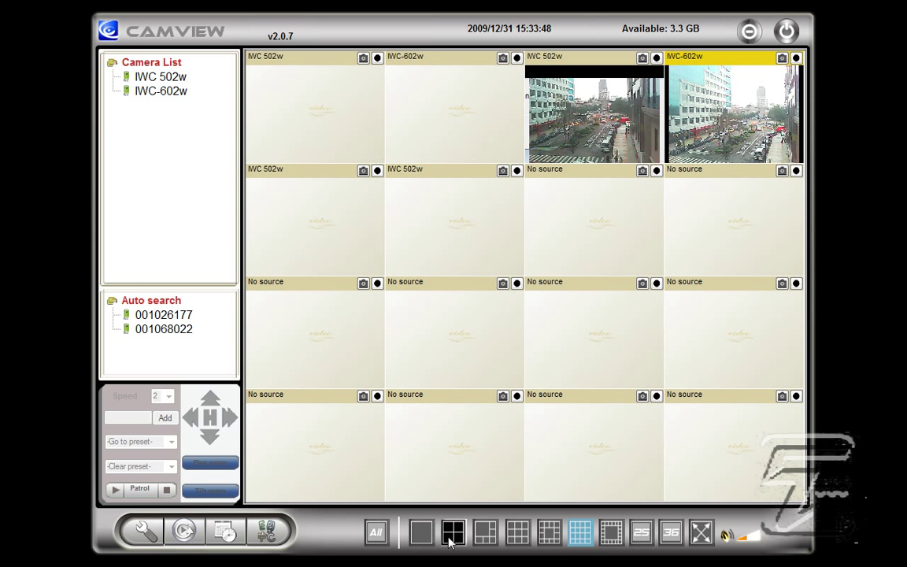
- Switch the grid to the 4-window layout, then to the 36-window layout
left_click(453, 532)
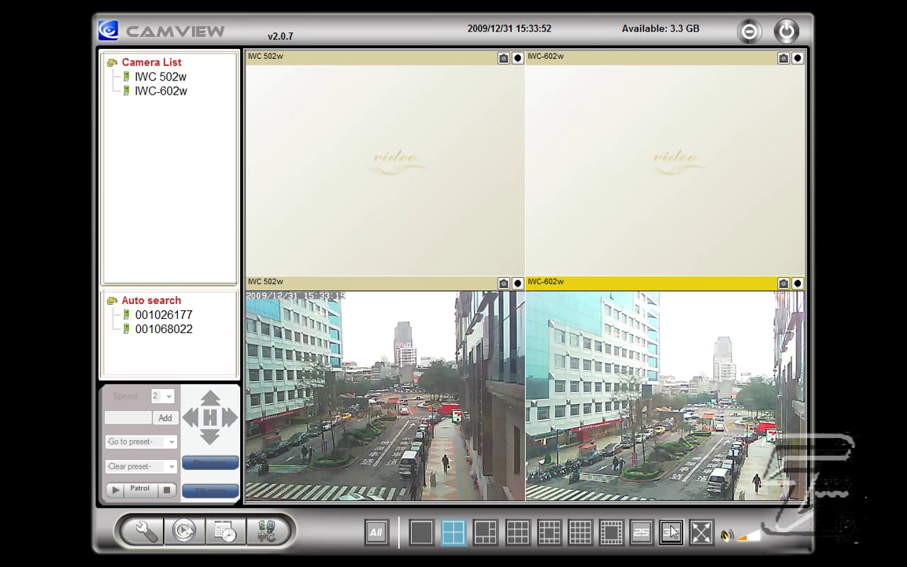
left_click(671, 532)
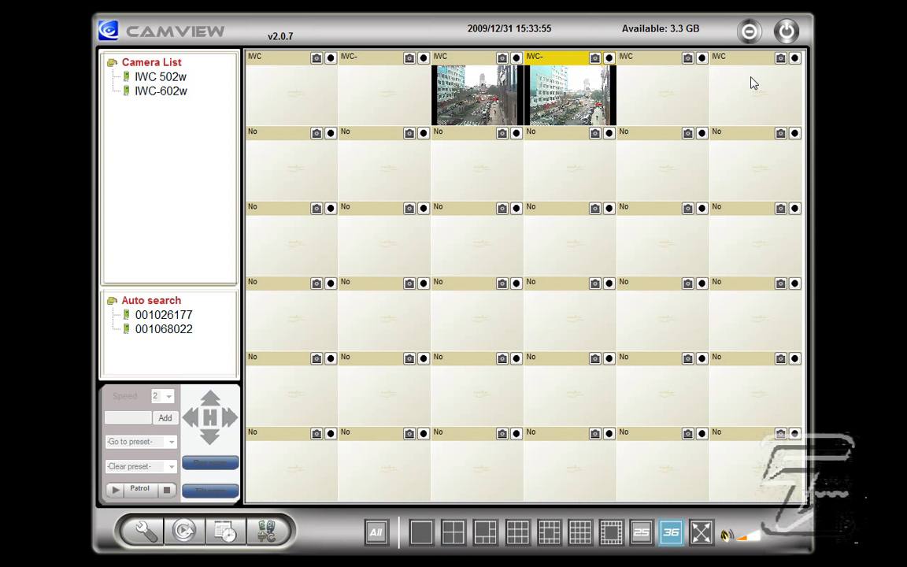